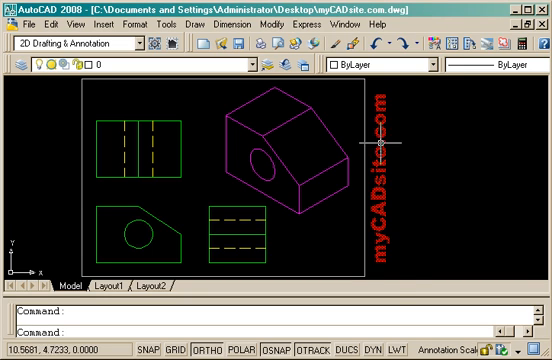
mouse_move(467, 240)
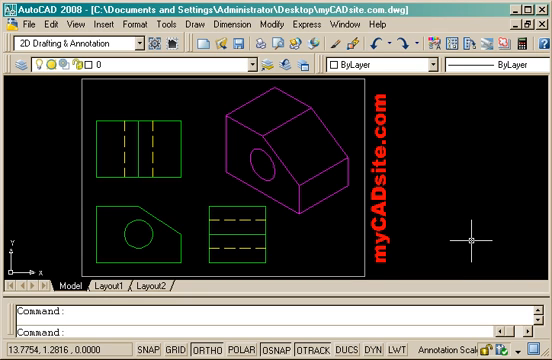
mouse_move(464, 241)
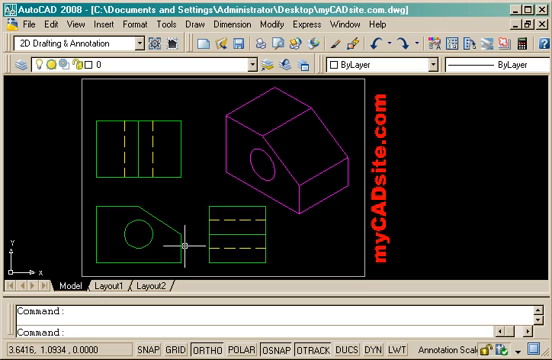
mouse_move(230, 237)
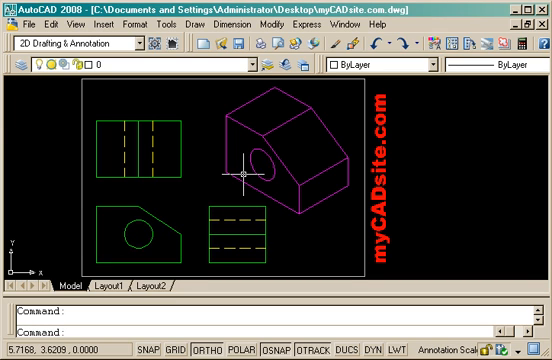
mouse_move(287, 275)
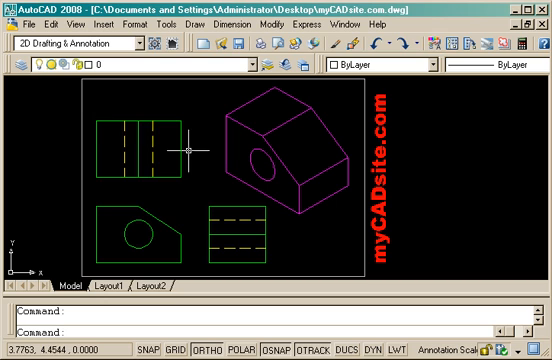
mouse_move(236, 98)
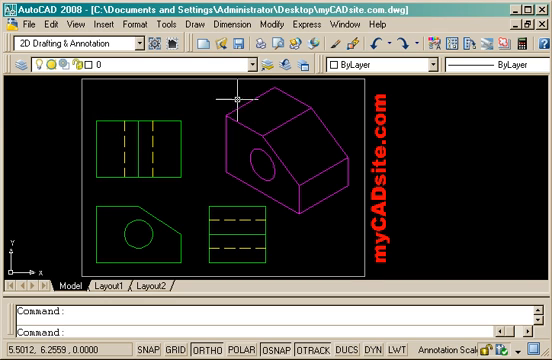
mouse_move(243, 99)
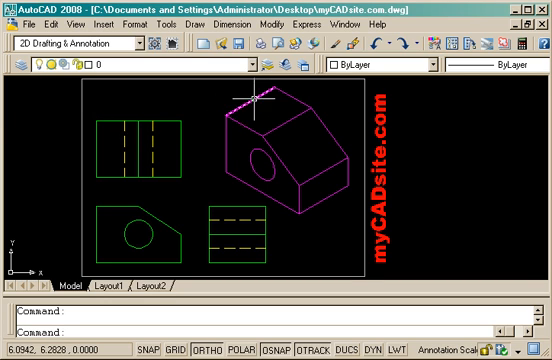
mouse_move(243, 103)
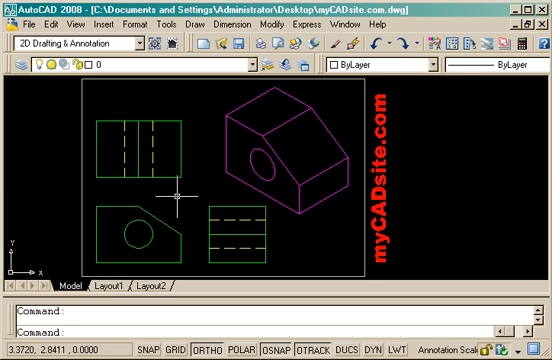
mouse_move(183, 193)
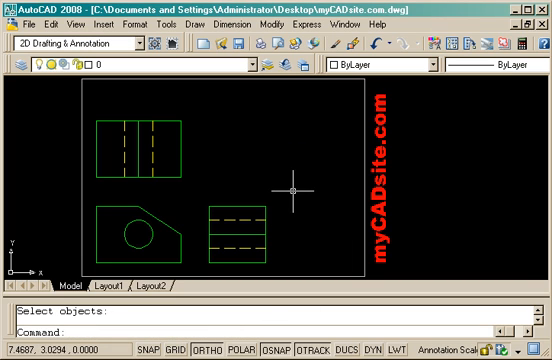
Open the Drafting Settings dialog with the DDRMODES command
type("d")
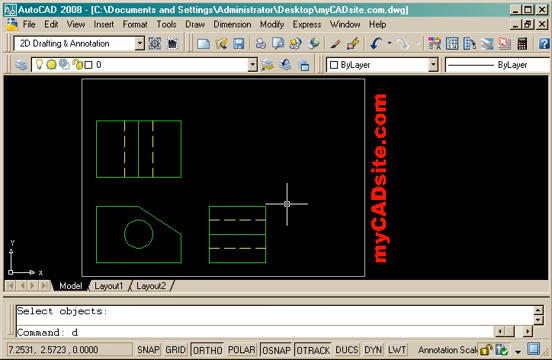
type("drmodes")
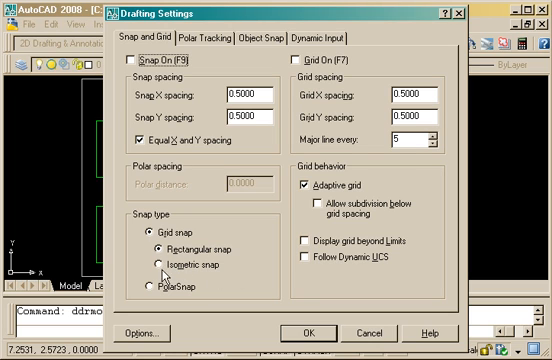
Switch snap to Isometric and set the current isoplane to Left
left_click(168, 256)
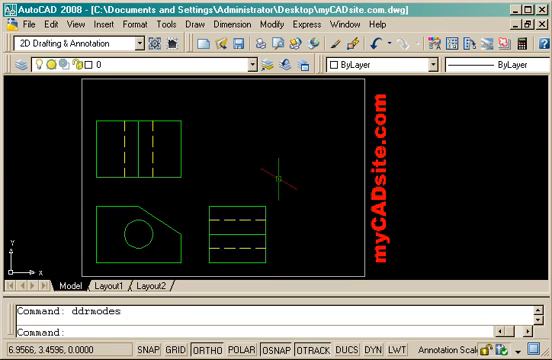
mouse_move(288, 162)
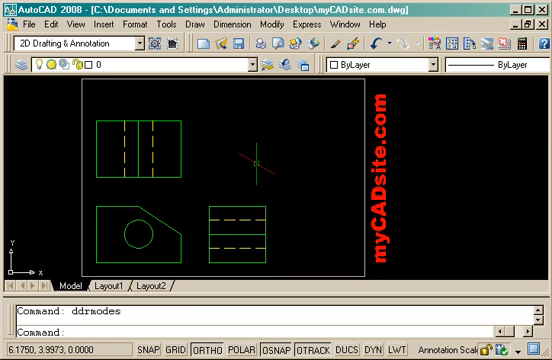
key("f5")
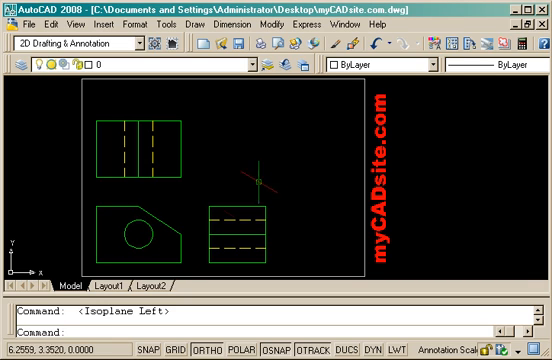
mouse_move(298, 168)
type("2")
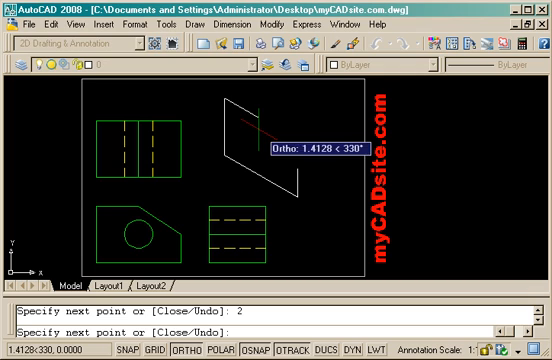
Draw the closed six-sided left face outline with typed isometric distances
type("1")
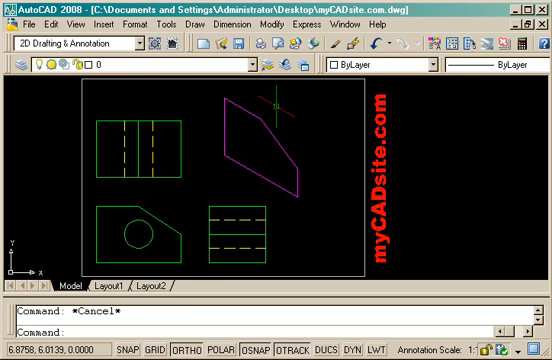
mouse_move(263, 71)
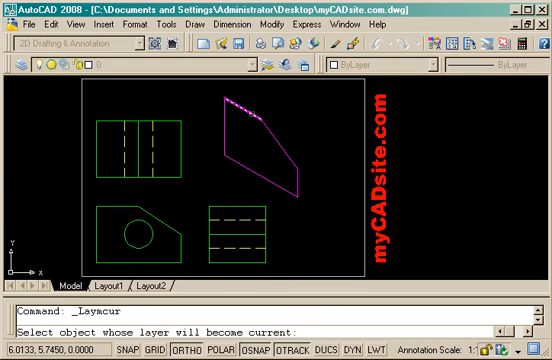
Make ISOMETRIC the current layer and switch the isoplane to Right
left_click(295, 175)
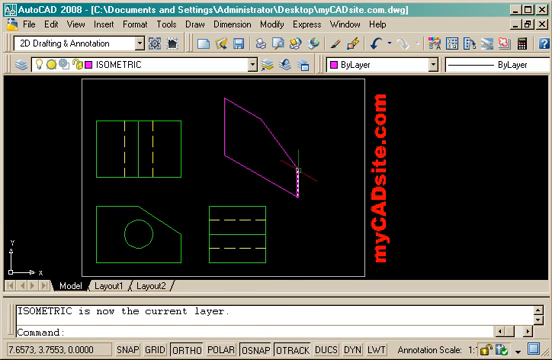
key("f5")
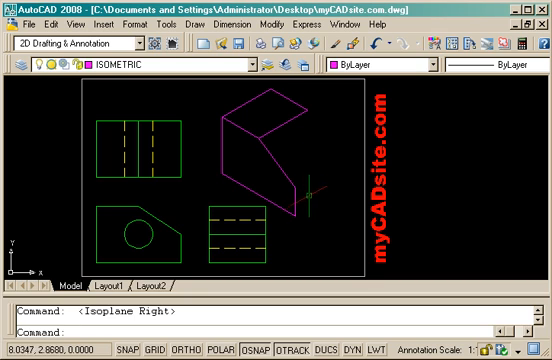
mouse_move(310, 193)
type("2")
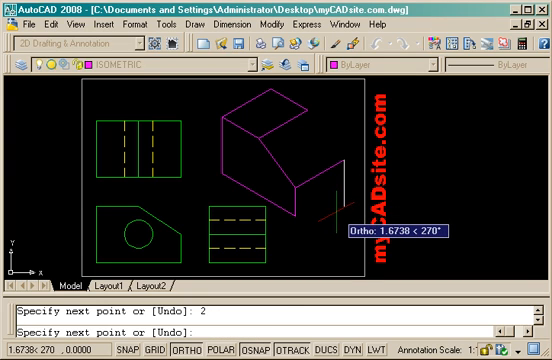
Draw the right-side face edges, closing the outline at the top corner
left_click(346, 215)
type("l")
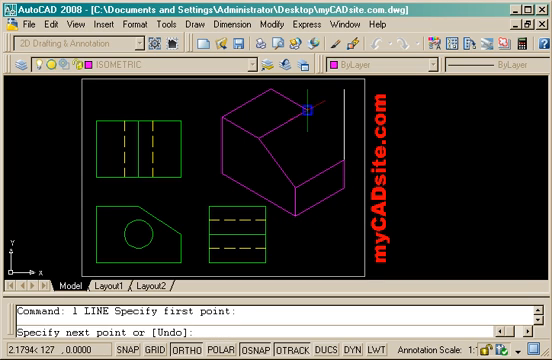
left_click(306, 103)
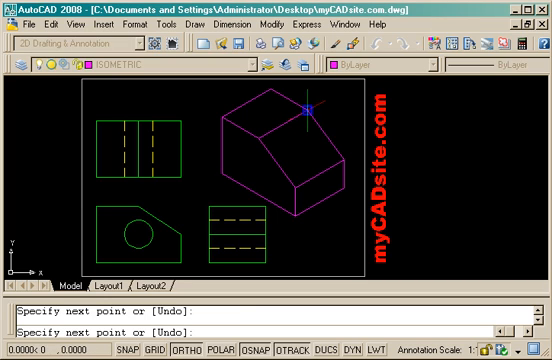
key("Escape")
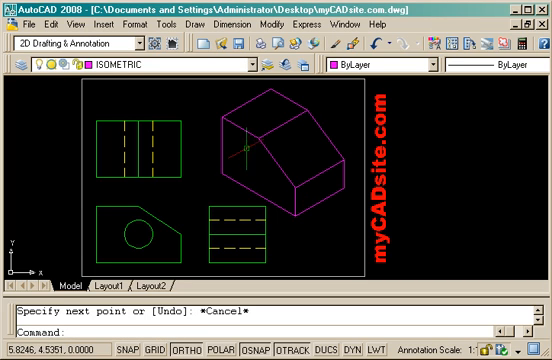
mouse_move(266, 157)
type("LINE")
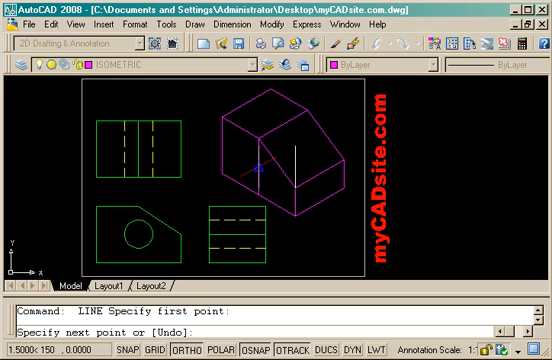
Finish the short vertical guide line marking the hole centre on the front face
key("Escape")
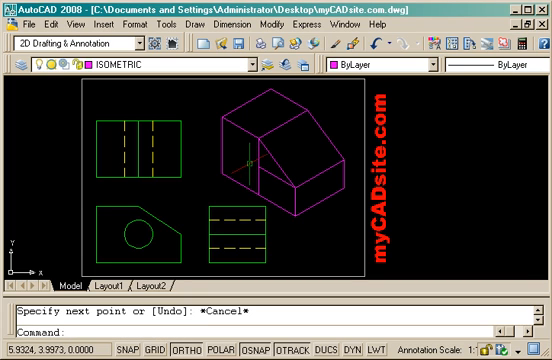
type("el ELLIPSE")
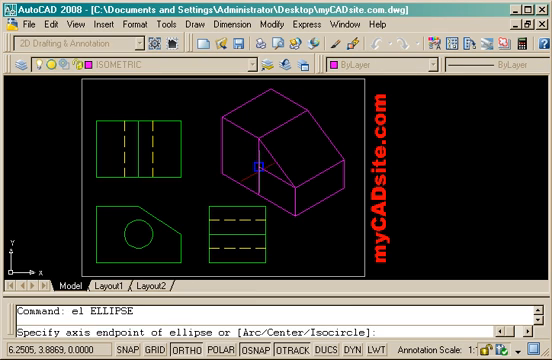
mouse_move(264, 167)
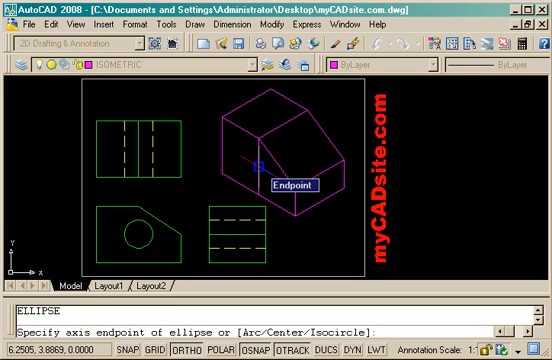
Draw a 0.5-radius isocircle at the guide line's endpoint, then erase the guide line
type("i")
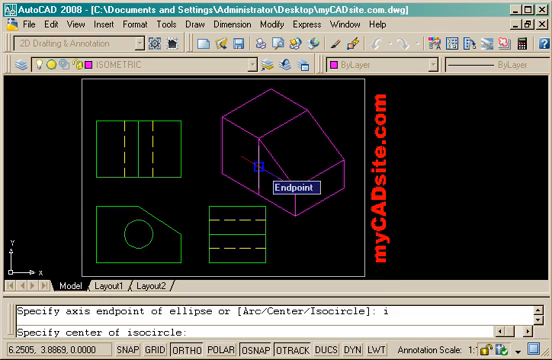
left_click(259, 171)
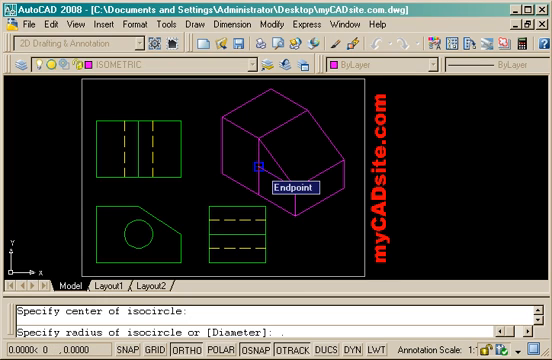
type(".5")
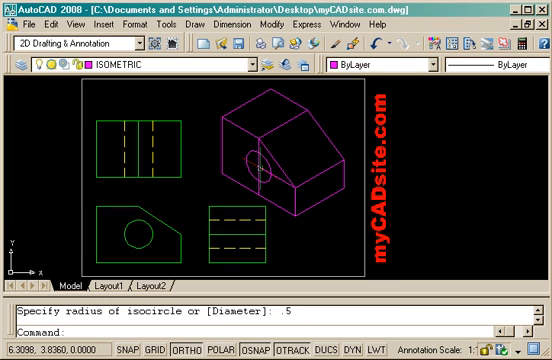
type("e")
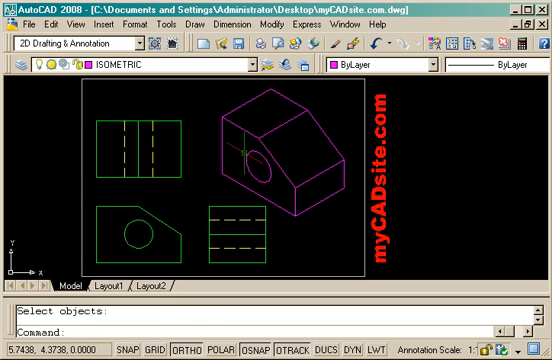
mouse_move(190, 190)
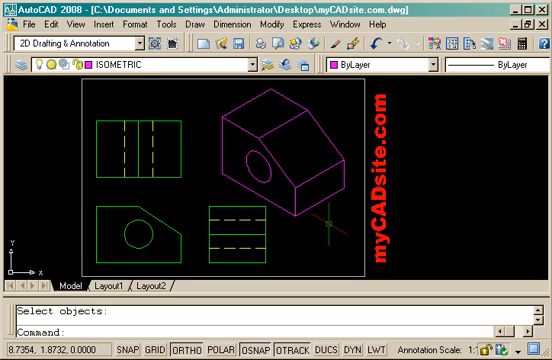
mouse_move(325, 222)
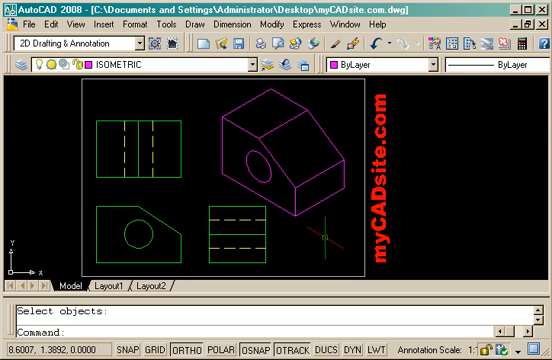